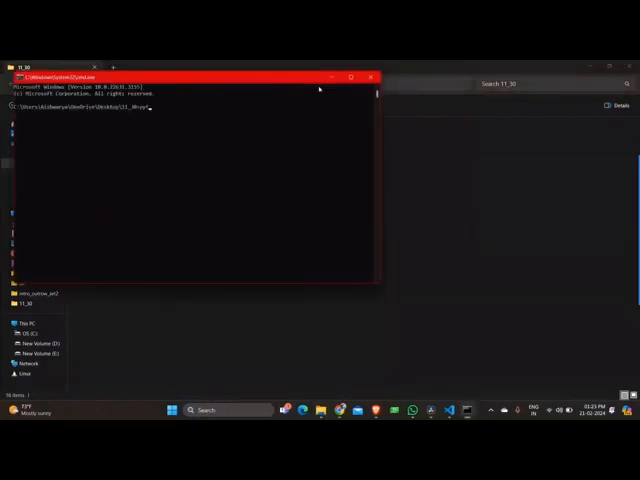
Run the winreg Python script to print the Windows product name
type("python os")
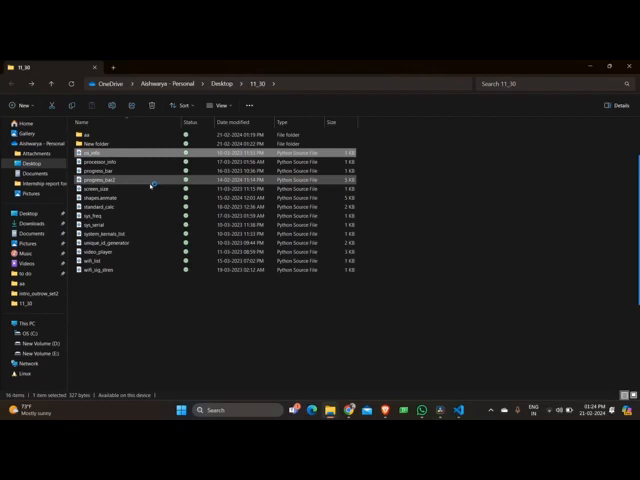
mouse_move(150, 184)
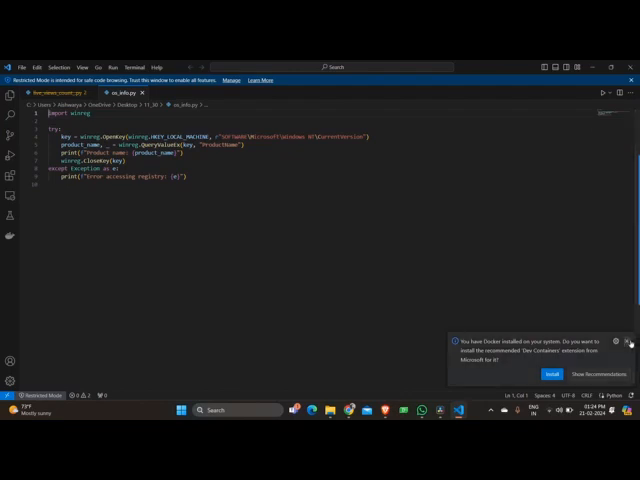
Dismiss the Python extension recommendation notice so only the script shows
left_click(628, 344)
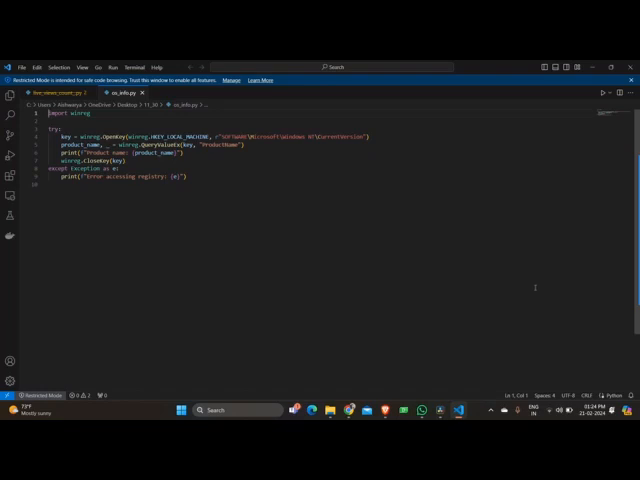
mouse_move(524, 276)
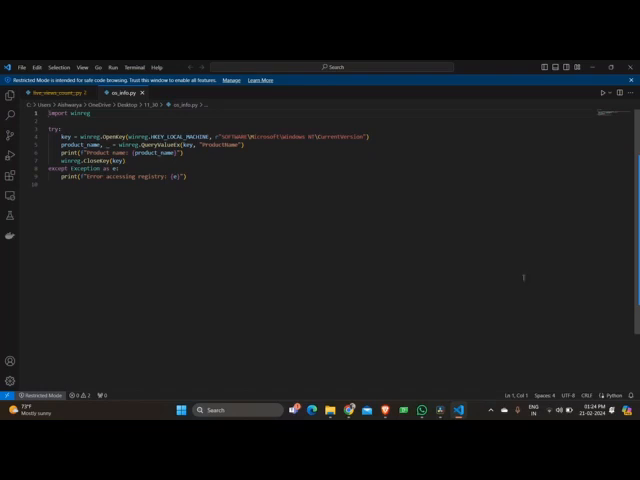